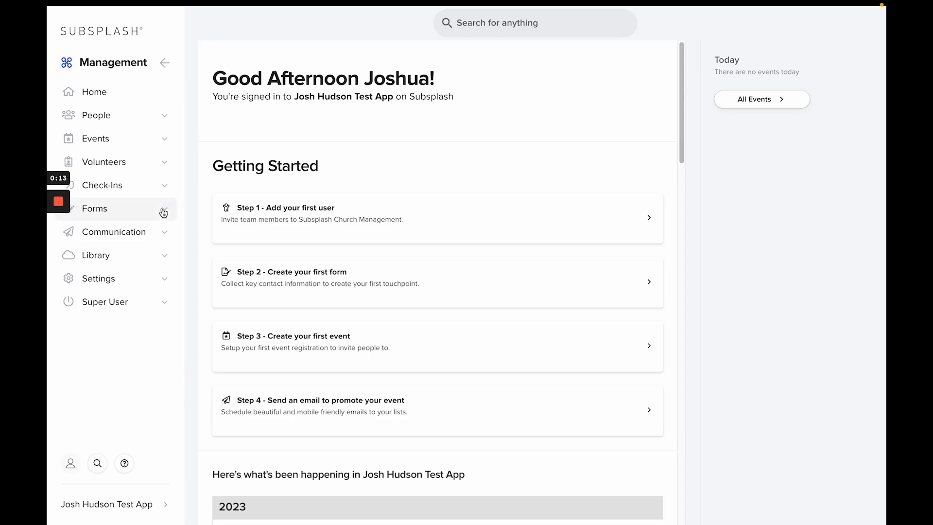
Create a new form titled 'Connect Card' from the Forms section
left_click(96, 208)
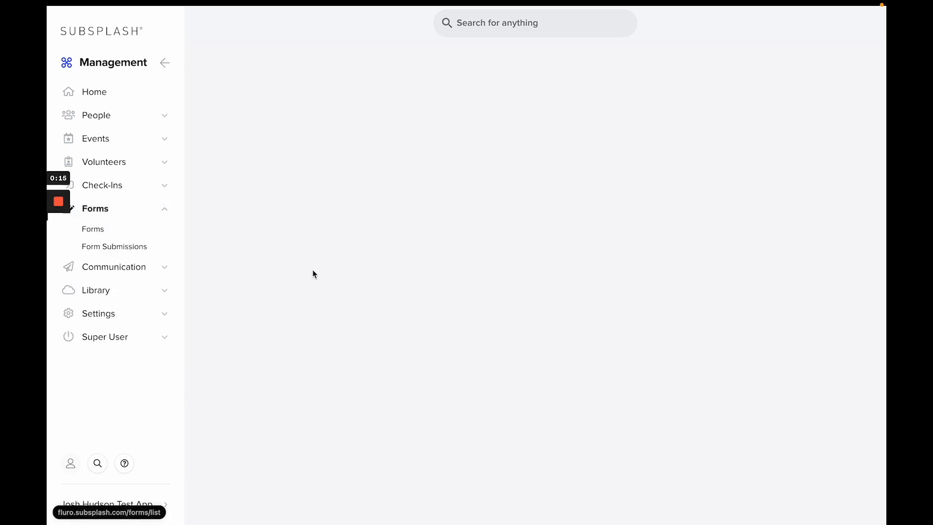
left_click(93, 230)
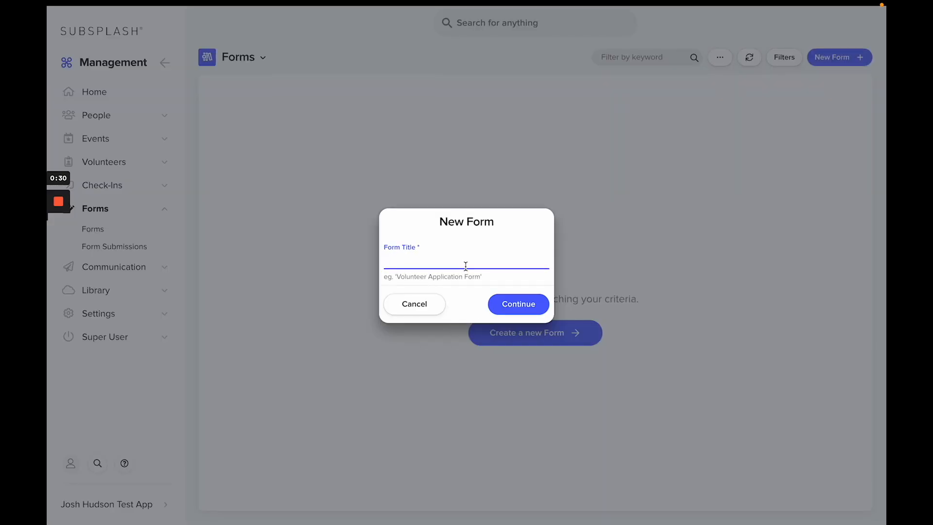
type("Connect C")
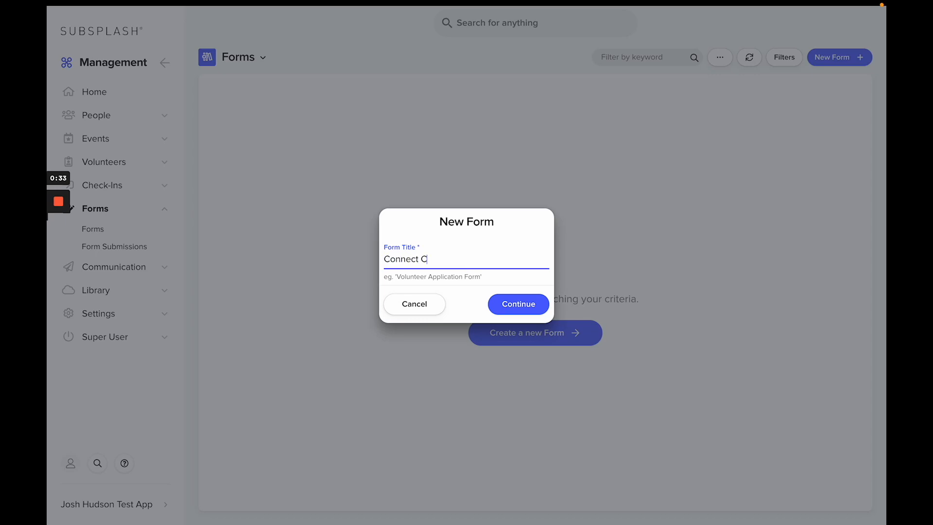
left_click(517, 304)
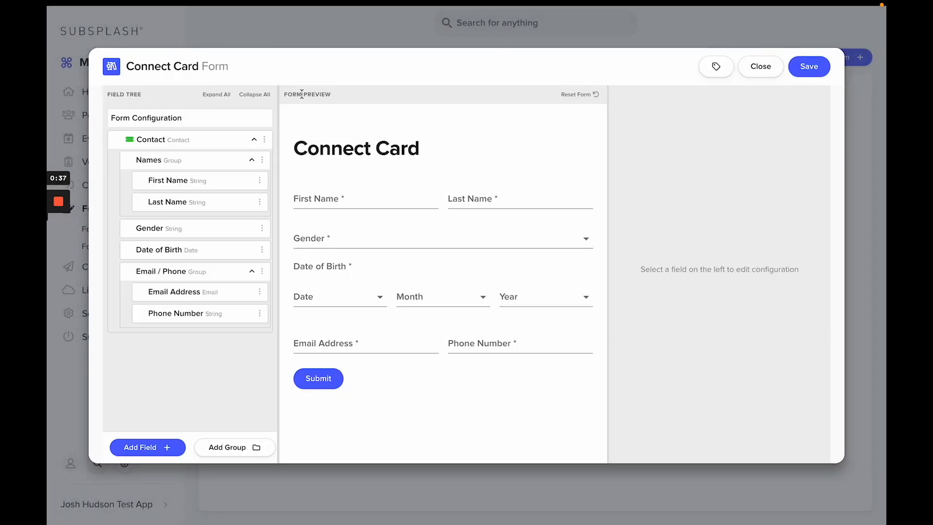
mouse_move(231, 398)
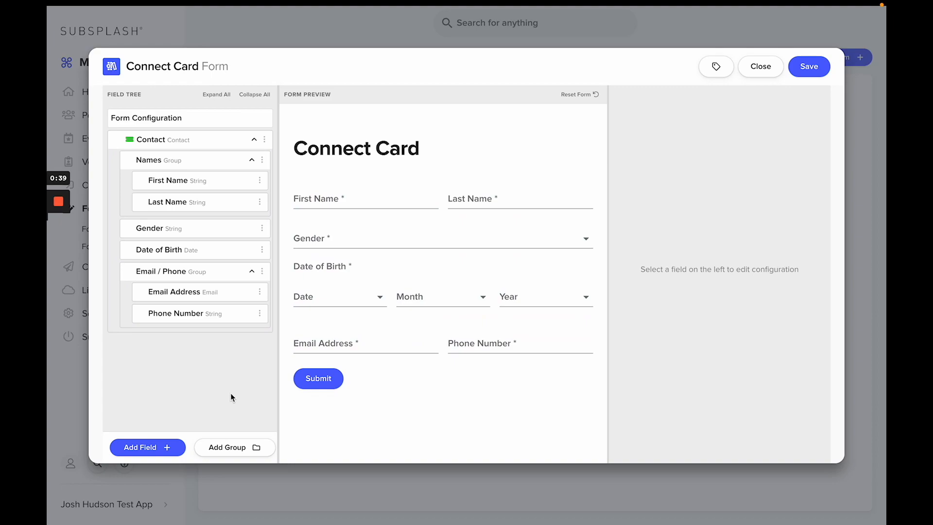
mouse_move(464, 412)
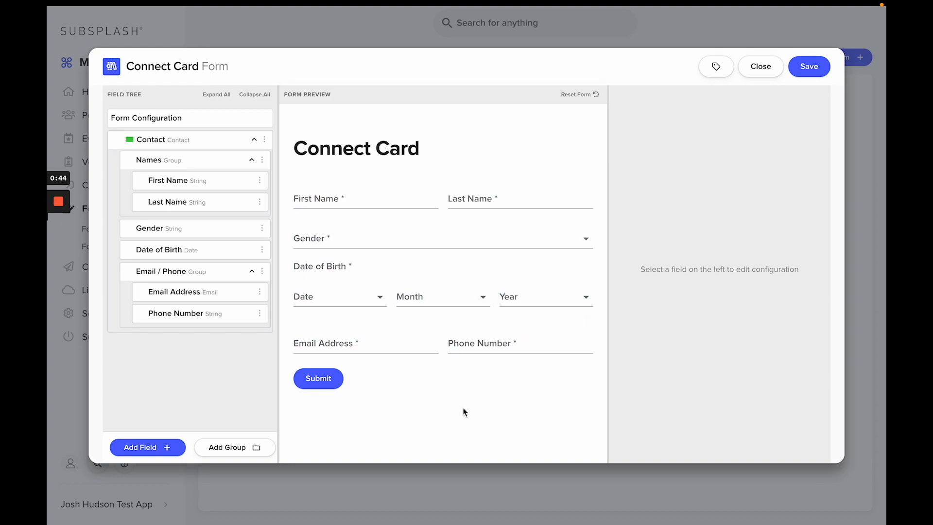
mouse_move(349, 322)
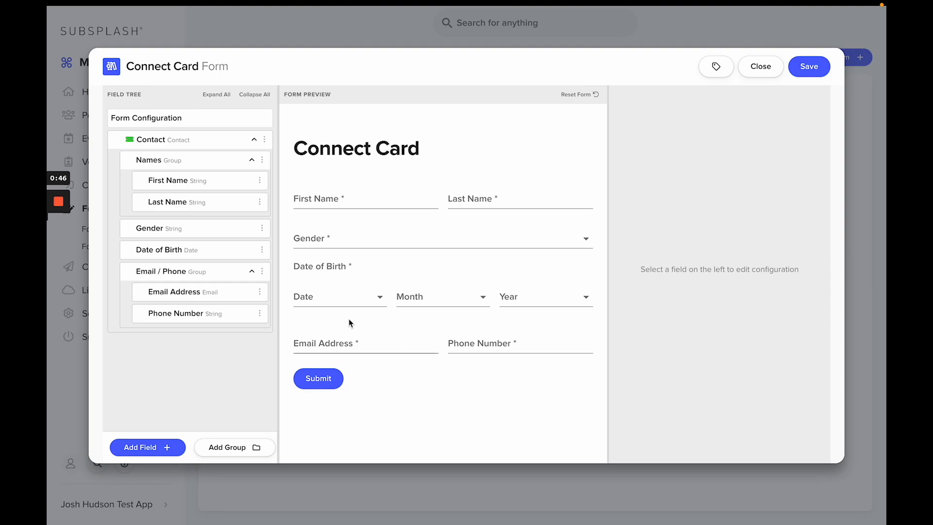
left_click(259, 313)
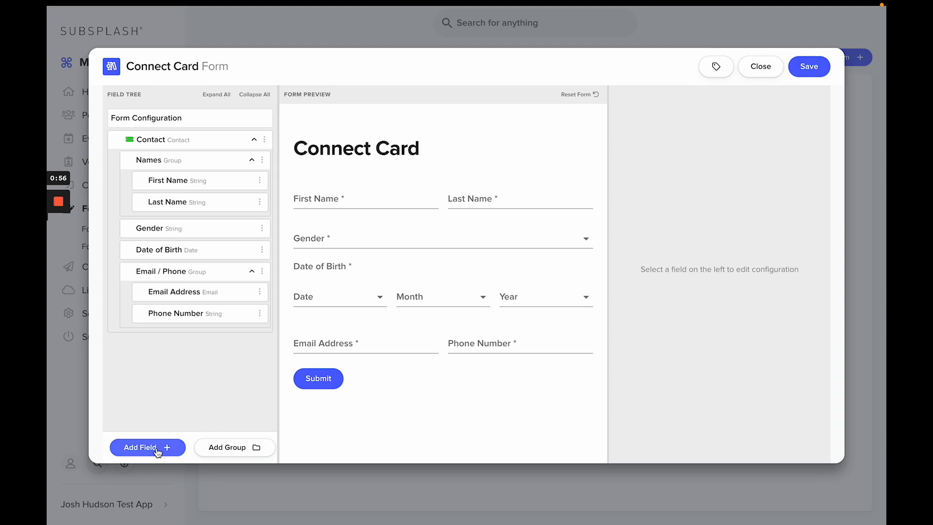
Bring up the list of field types to add a new field
left_click(147, 447)
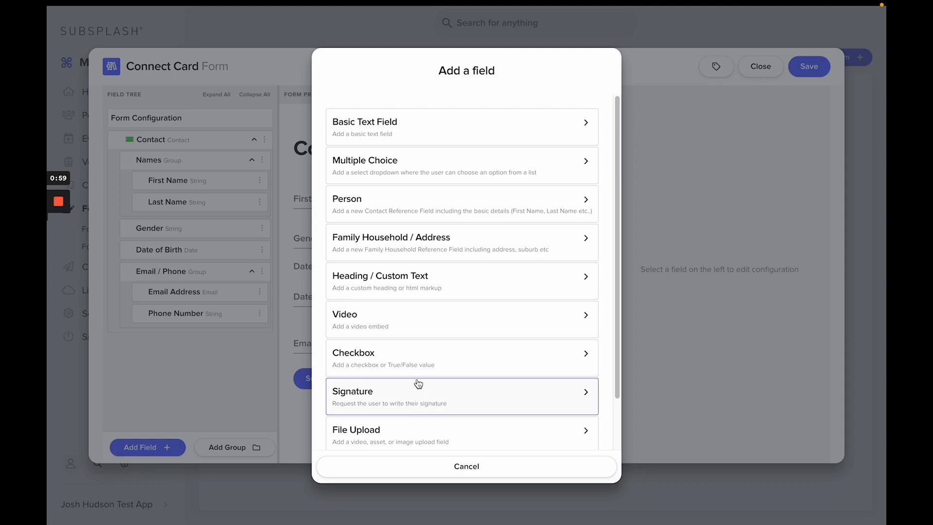
mouse_move(426, 281)
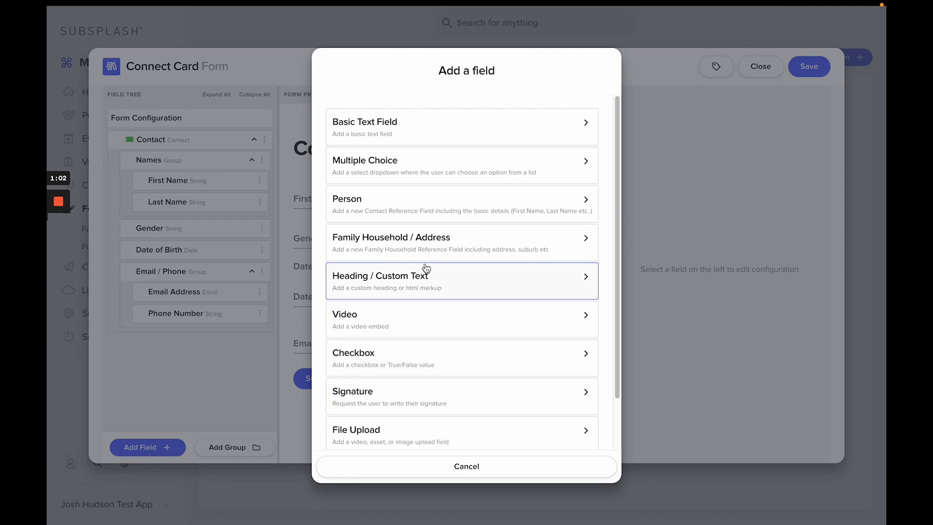
mouse_move(445, 170)
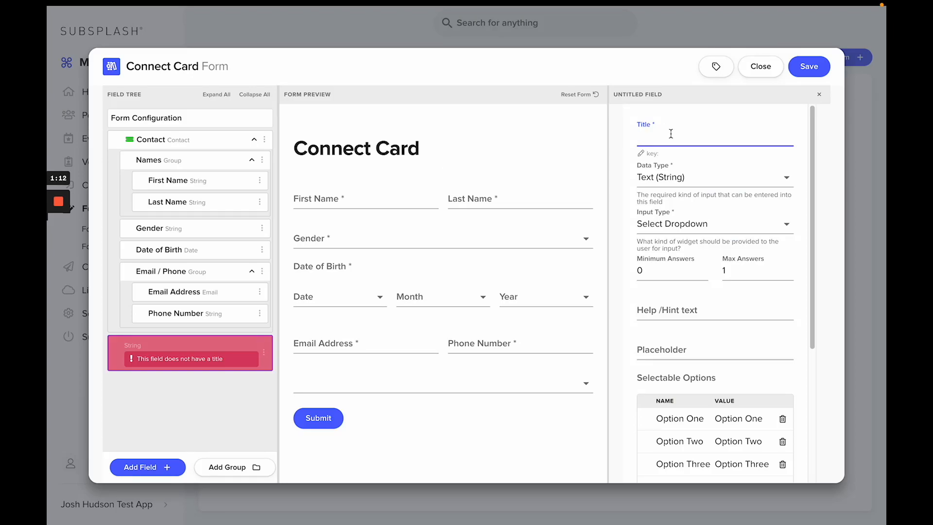
Title the dropdown 'I am interested in:' with Youth Ministry, Adult Discipleship and Worship Team options
type("I am in")
left_click(682, 419)
type("y")
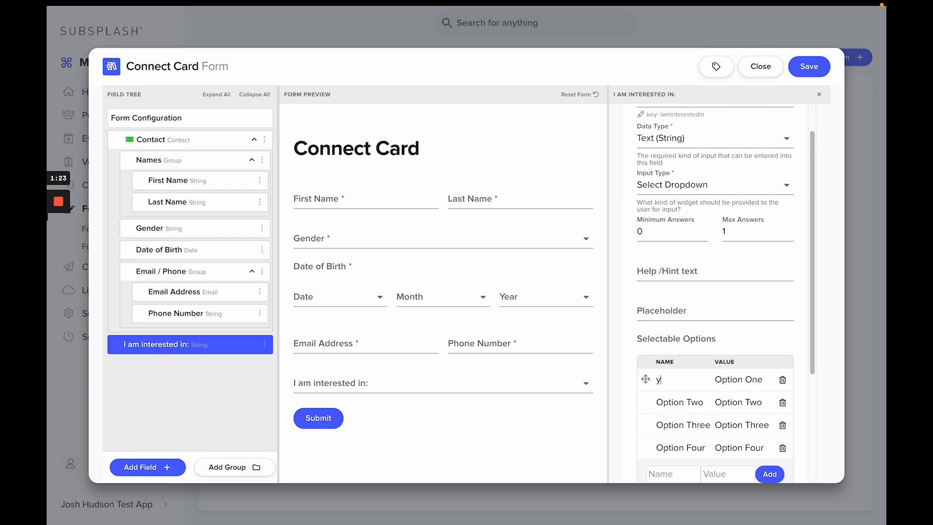
type("o")
left_click(682, 402)
type("Adult Disciple")
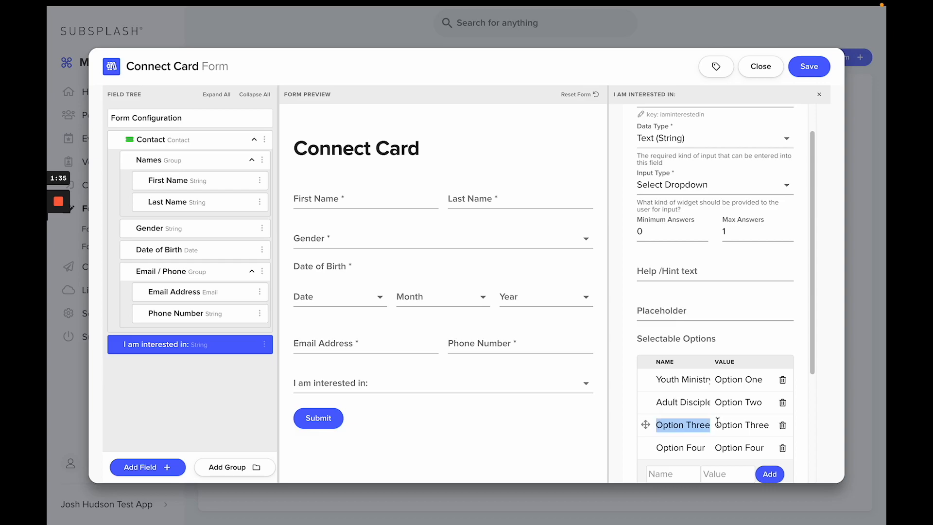
type("Worship Tean")
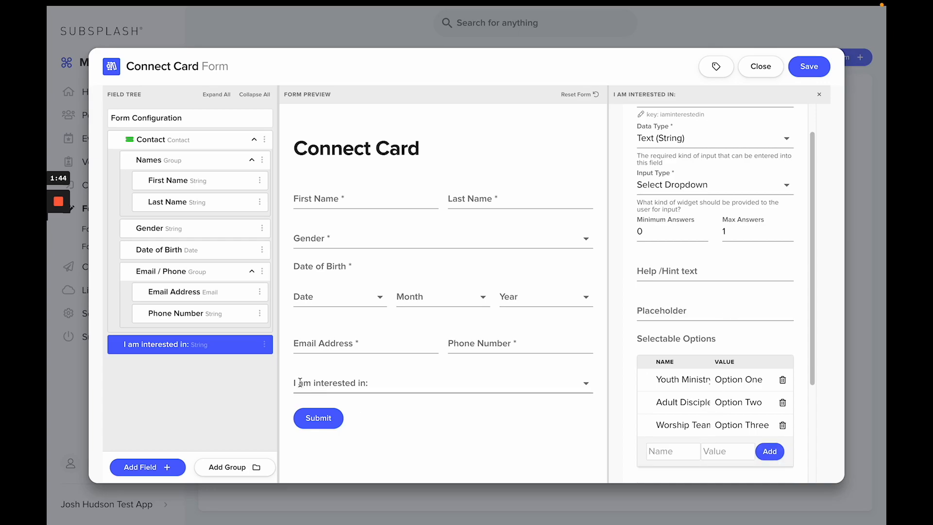
left_click(442, 383)
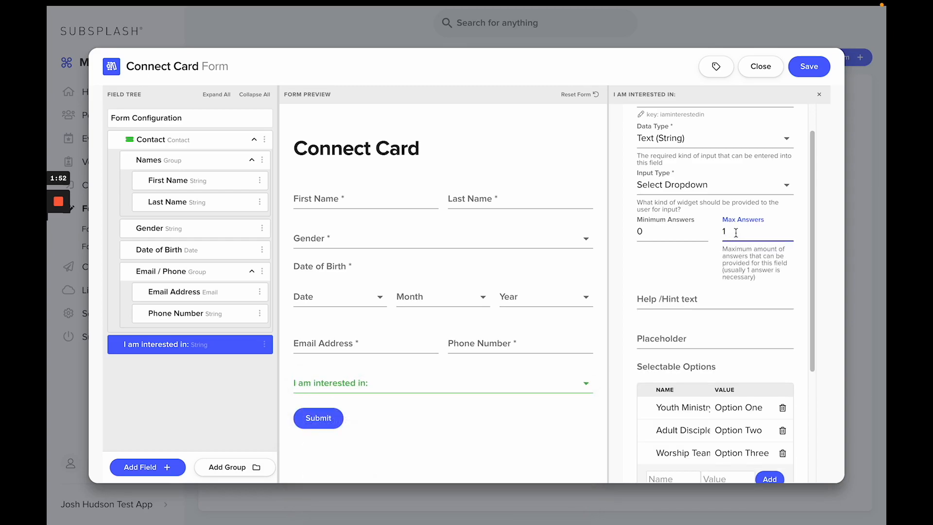
Set the interest dropdown's Max Answers to 00
type("00")
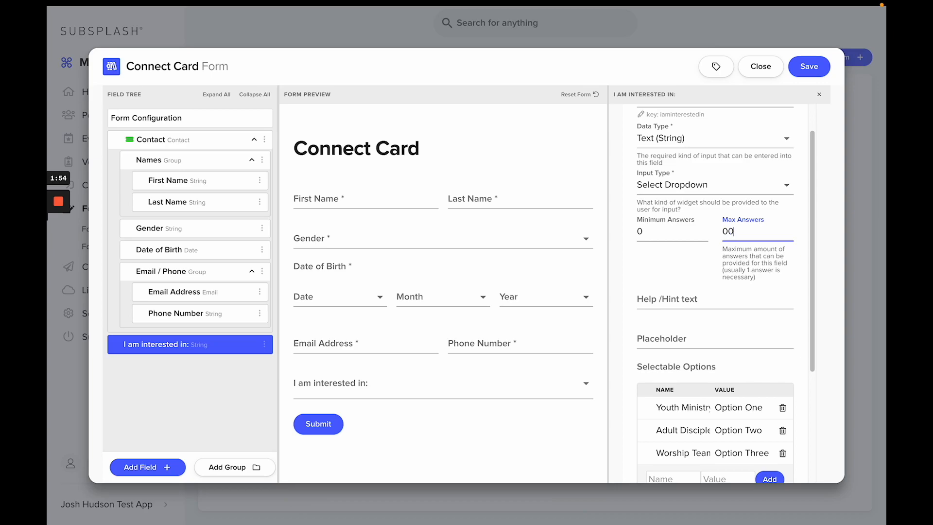
left_click(442, 383)
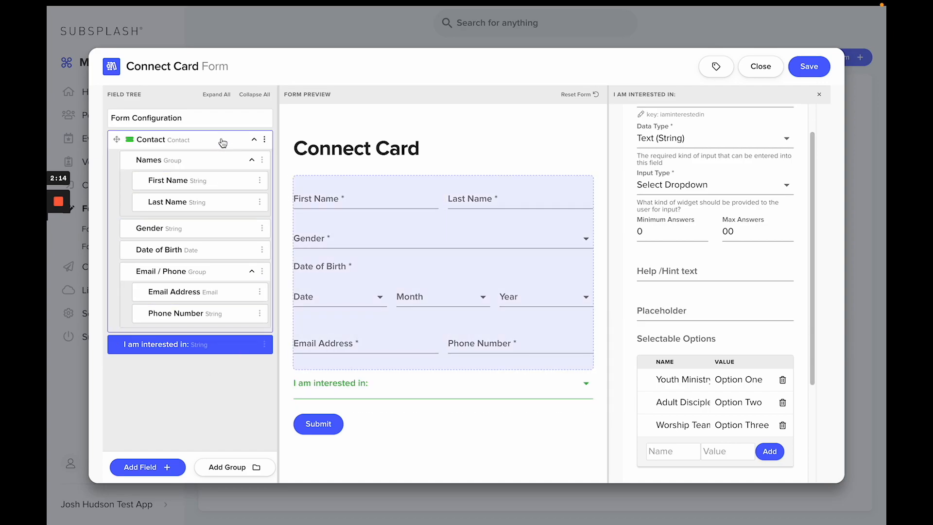
Add the 'How Did You Hear About Us' detail sheet to the Contact section
left_click(153, 139)
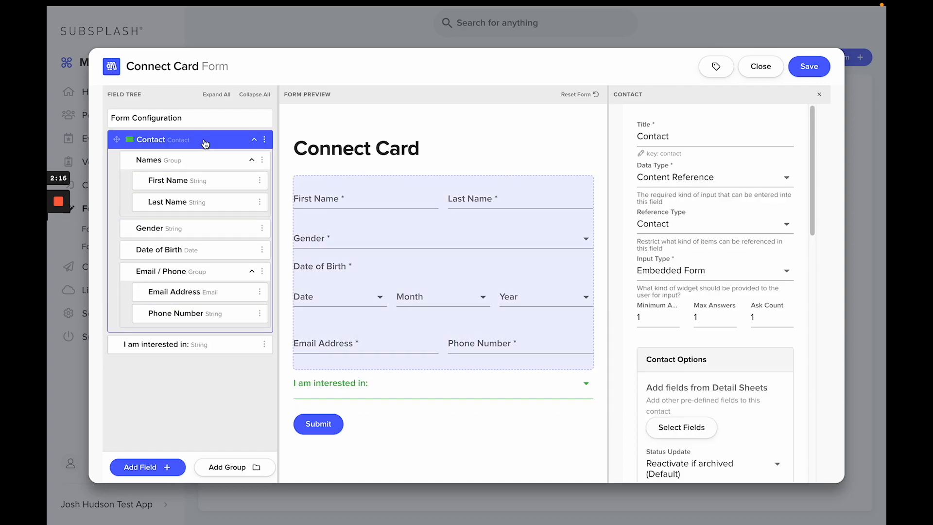
scroll("down", 3)
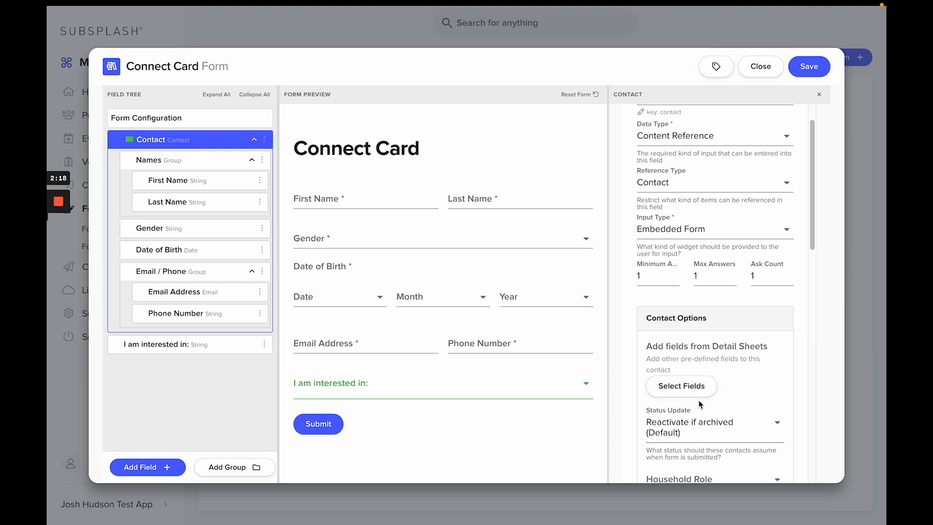
mouse_move(751, 346)
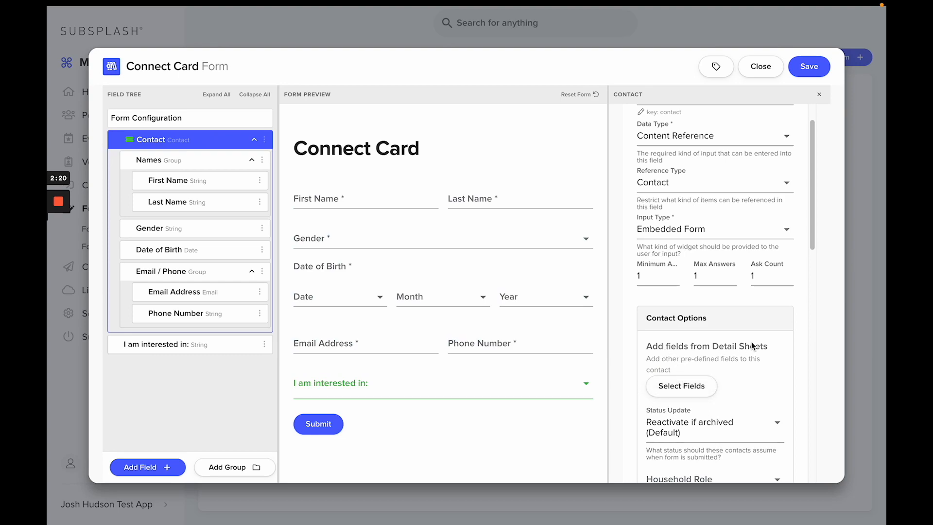
left_click(681, 385)
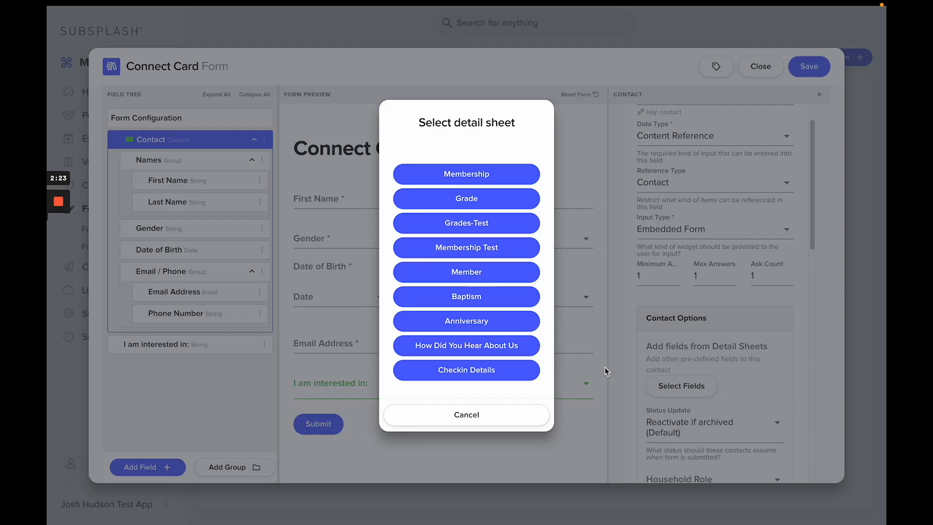
mouse_move(466, 345)
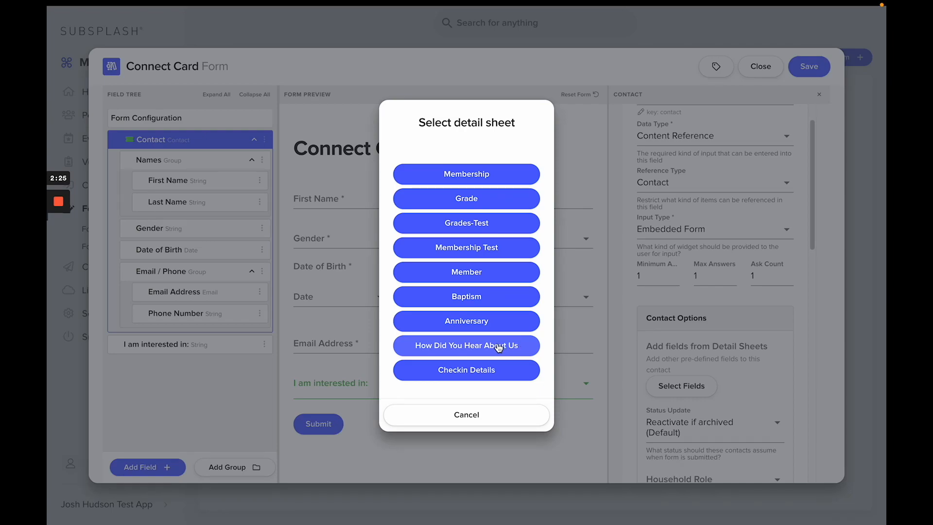
left_click(465, 345)
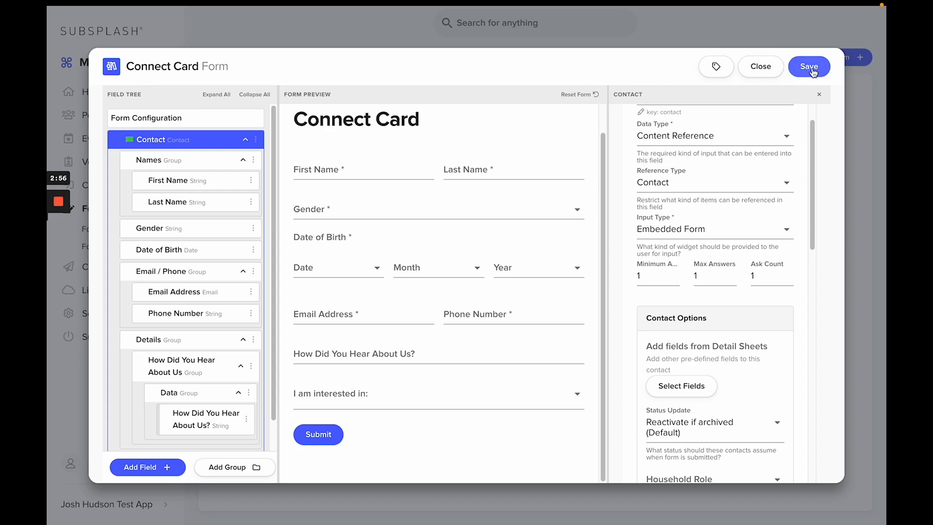
Save the Connect Card form
left_click(808, 67)
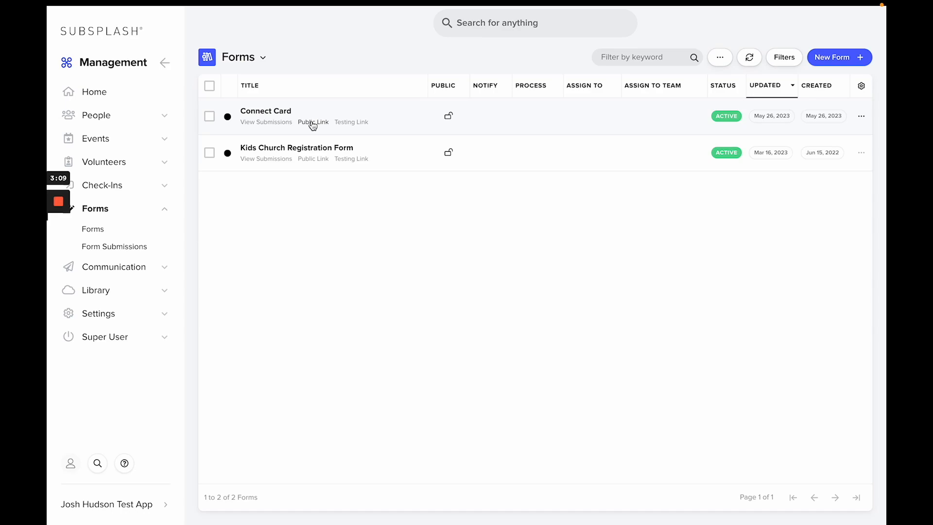
mouse_move(282, 227)
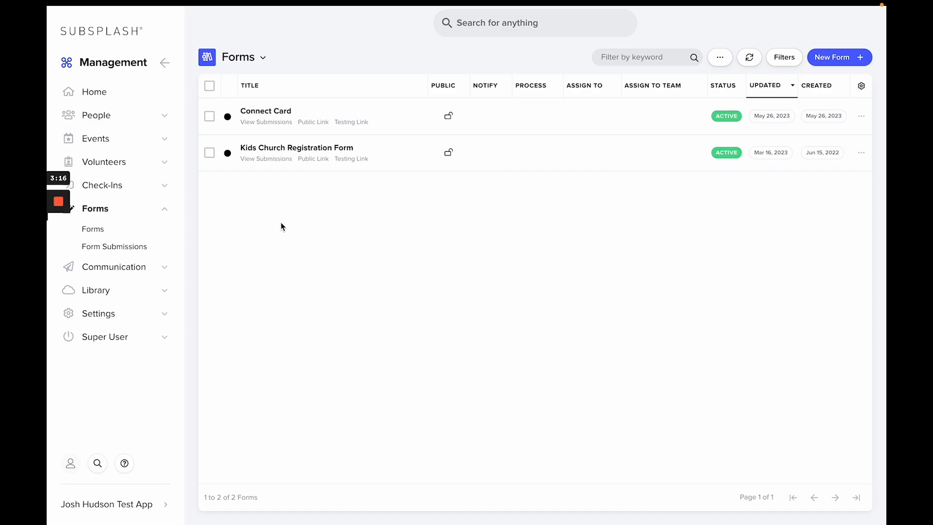
mouse_move(266, 122)
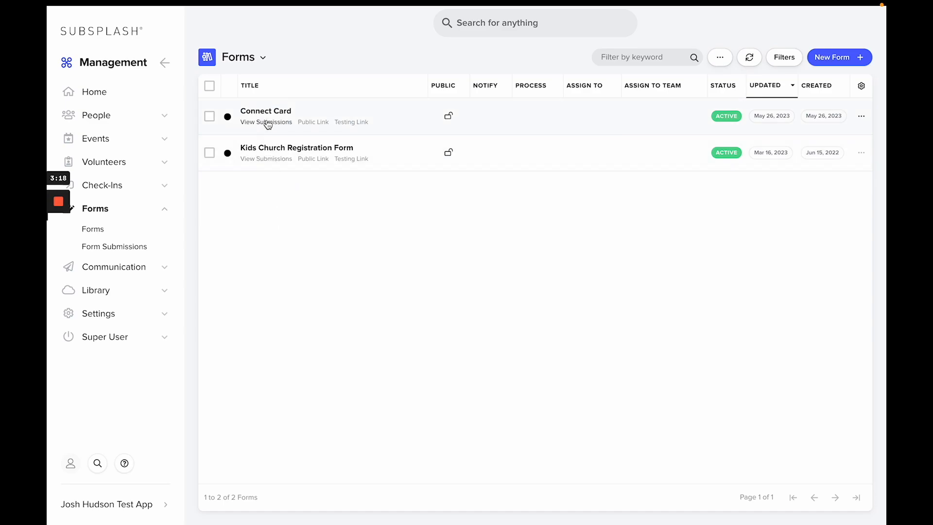